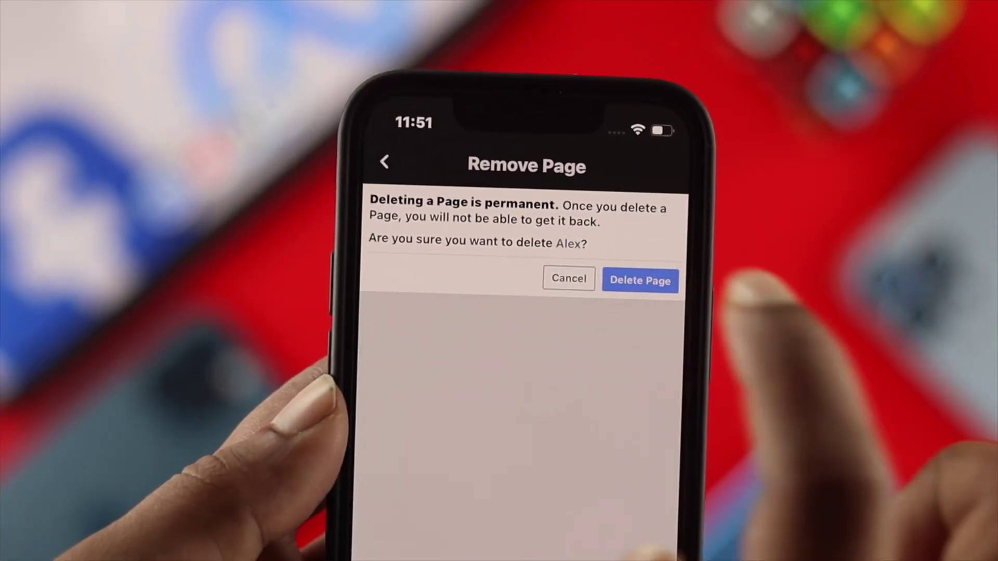
left_click(640, 280)
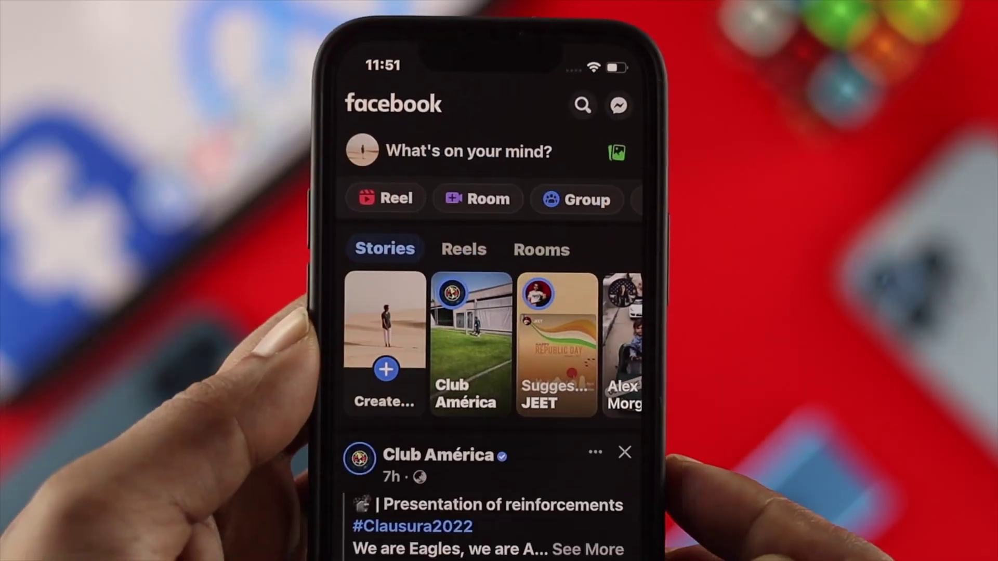
scroll("down", 3)
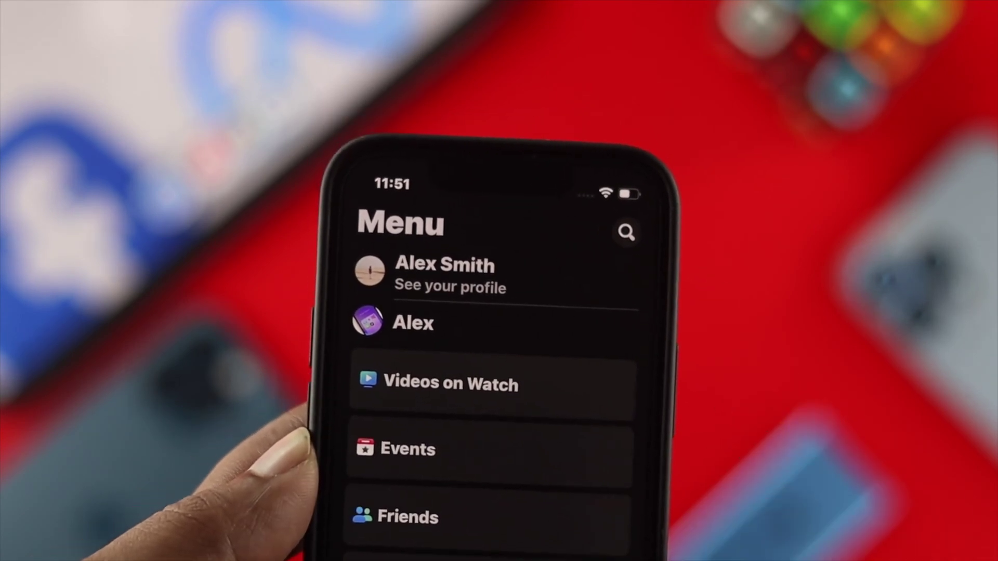
- Reach the Remove Page confirmation for permanently deleting the Page Alex
left_click(412, 323)
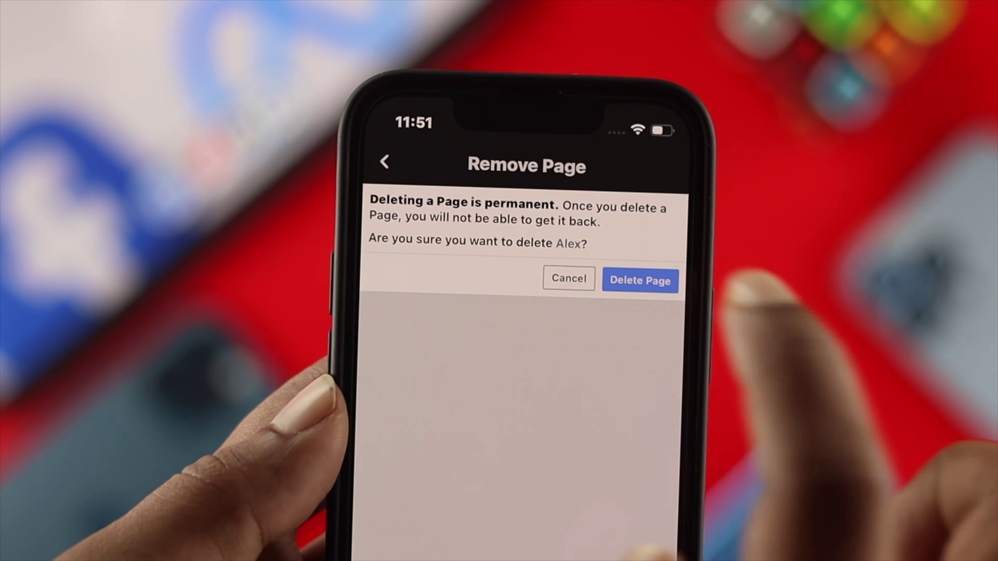
- Confirm Delete Page so Facebook reports it is unable to load the Page Alex
left_click(640, 281)
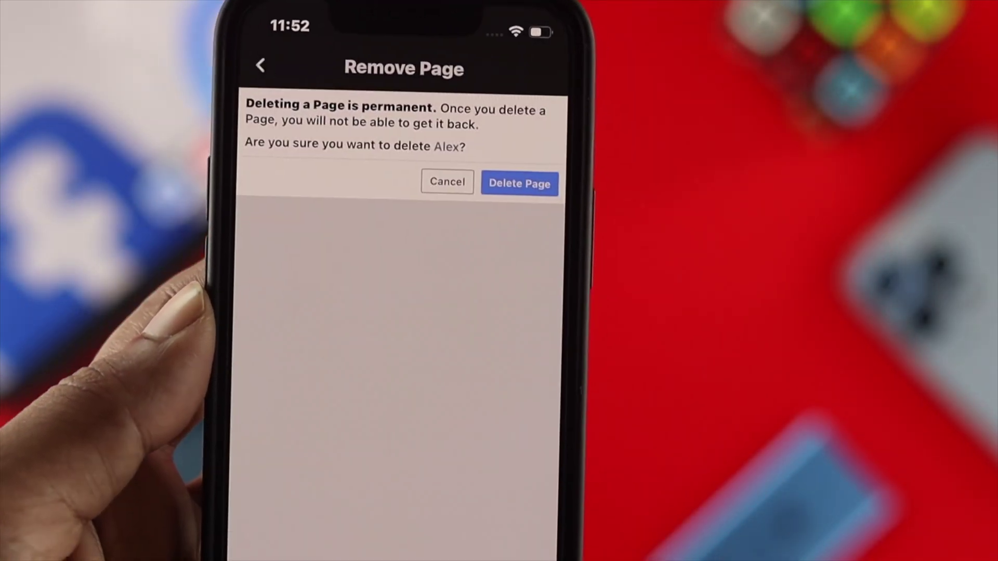
left_click(519, 183)
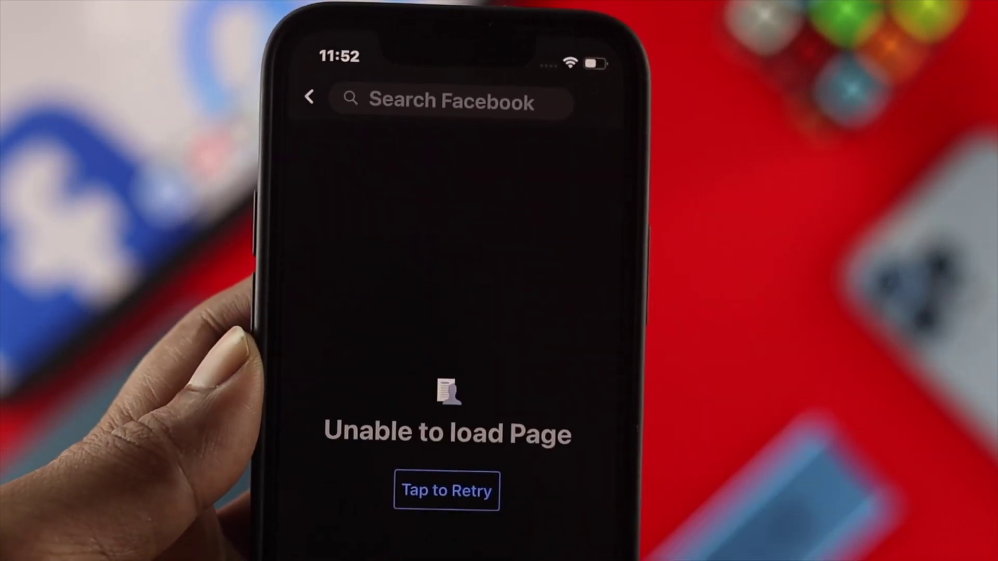